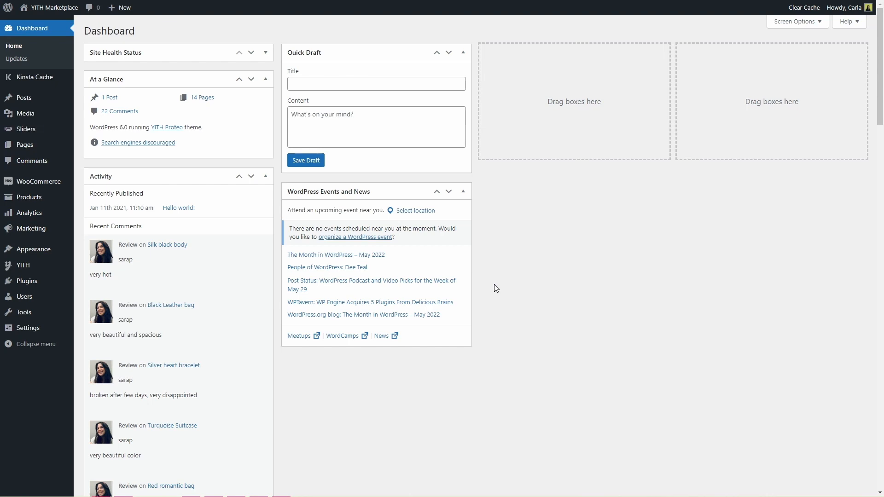
pyautogui.moveTo(101, 275)
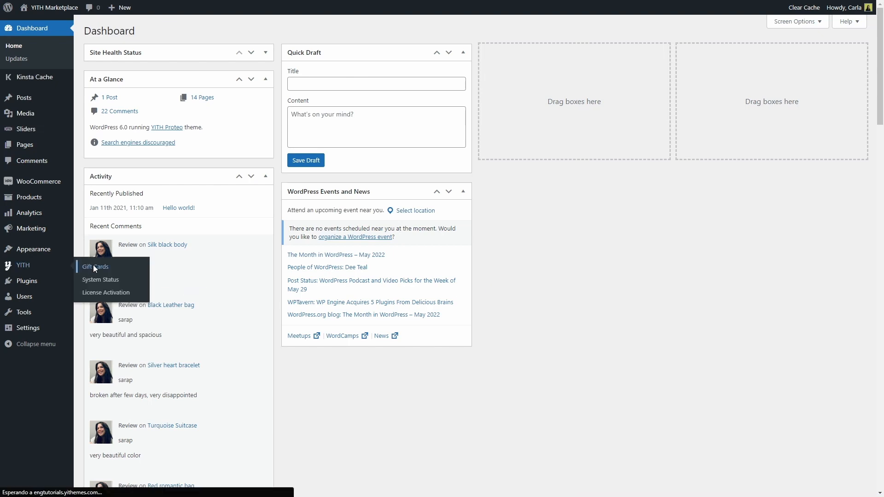
# Go to the YITH Gift Cards dashboard listing the six existing gift card codes
pyautogui.click(95, 267)
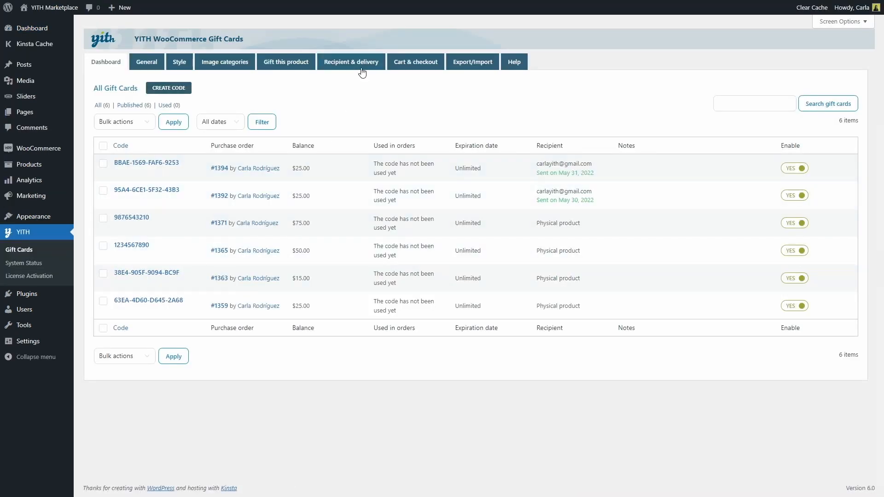
# Show the Recipient & delivery settings down to the Email options & customization section
pyautogui.click(351, 62)
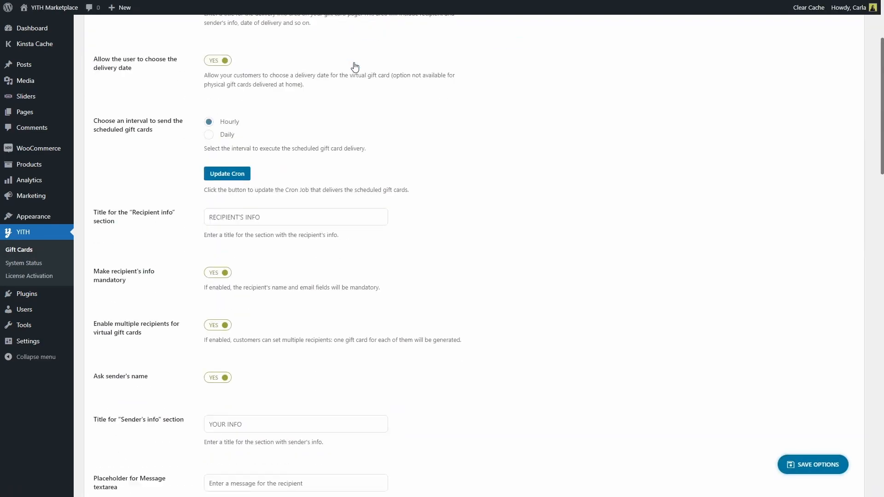
pyautogui.scroll(-3)
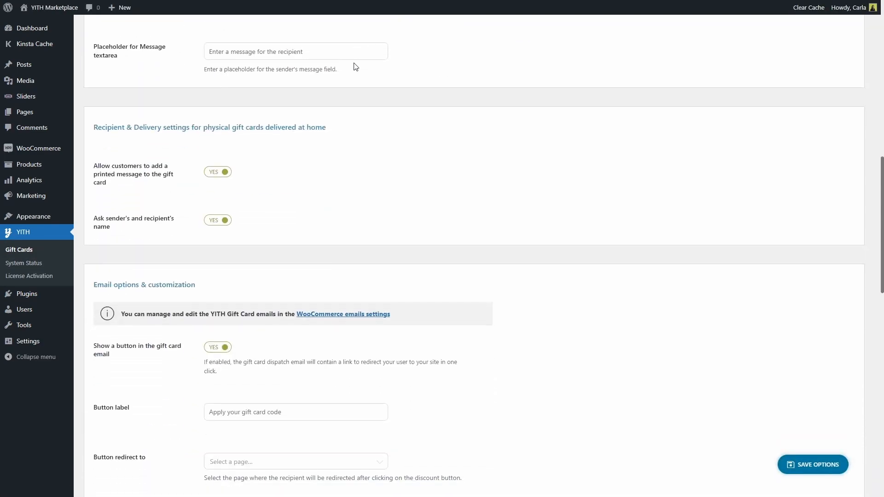
pyautogui.scroll(-3)
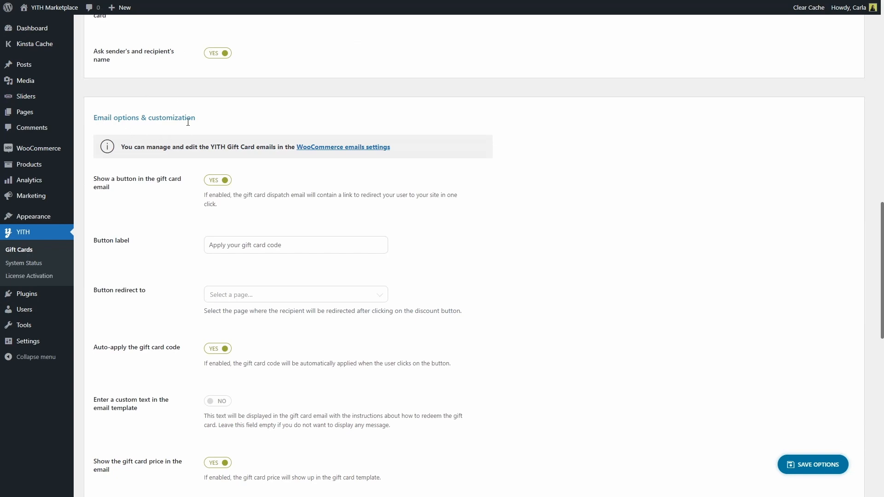
pyautogui.scroll(-3)
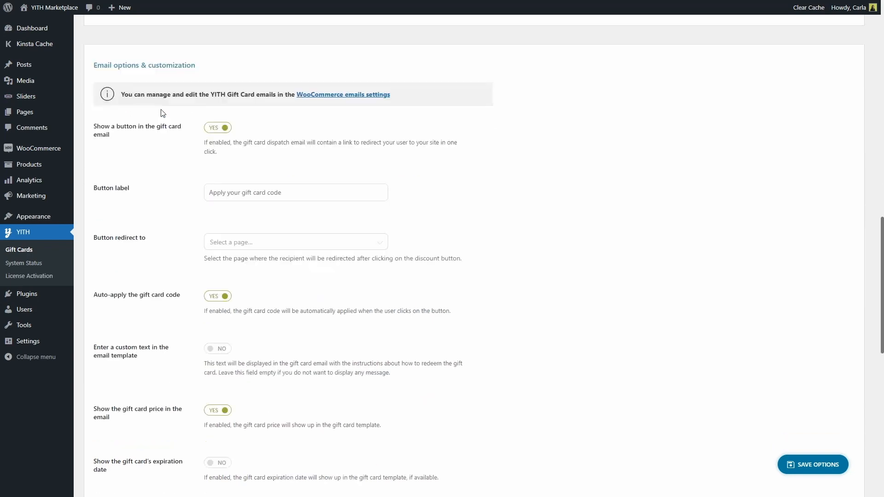
pyautogui.scroll(-3)
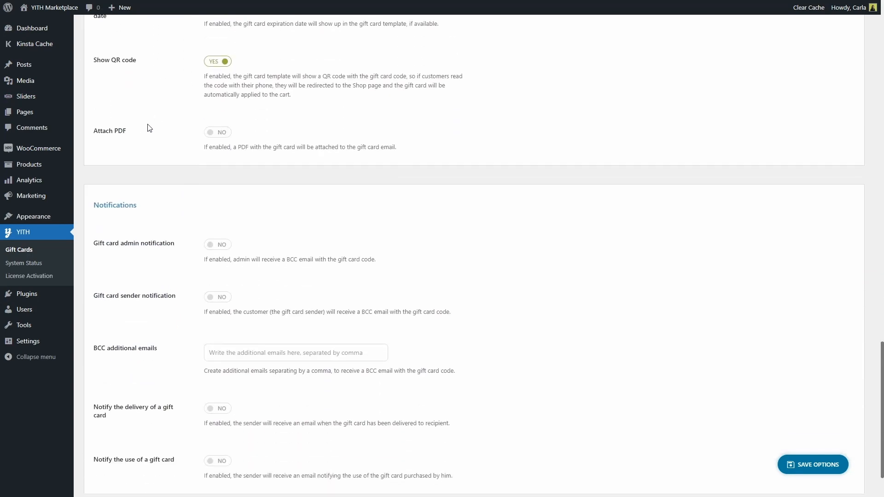
pyautogui.moveTo(145, 149)
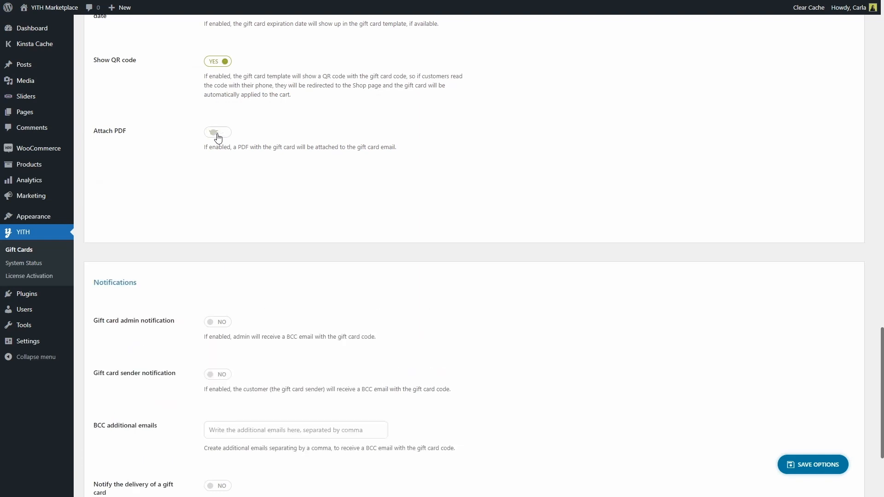
# Enable Attach PDF for gift card emails and save the options
pyautogui.click(217, 131)
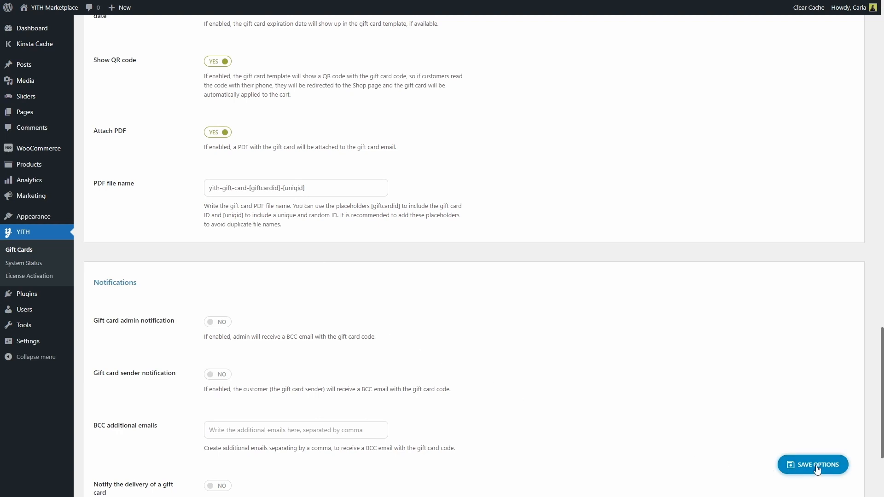
pyautogui.click(813, 464)
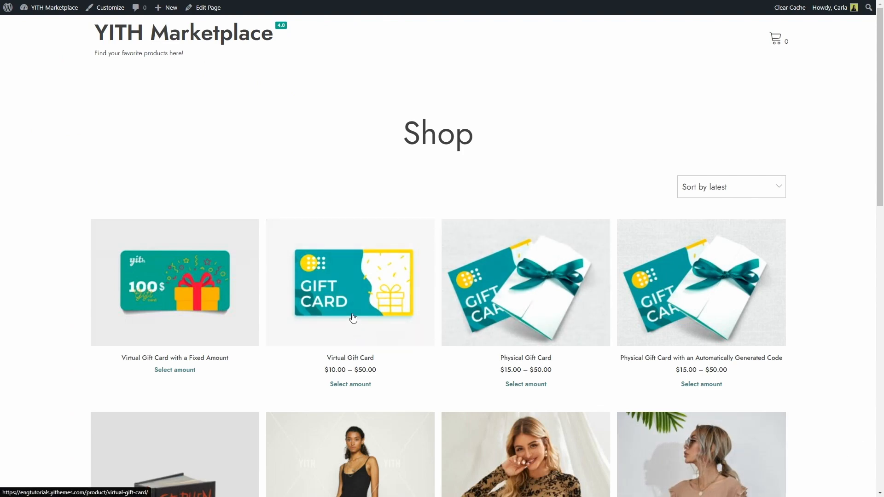
# On the Virtual Gift Card product, upload the pink Best Wishes image and choose the $25.00 amount
pyautogui.click(350, 283)
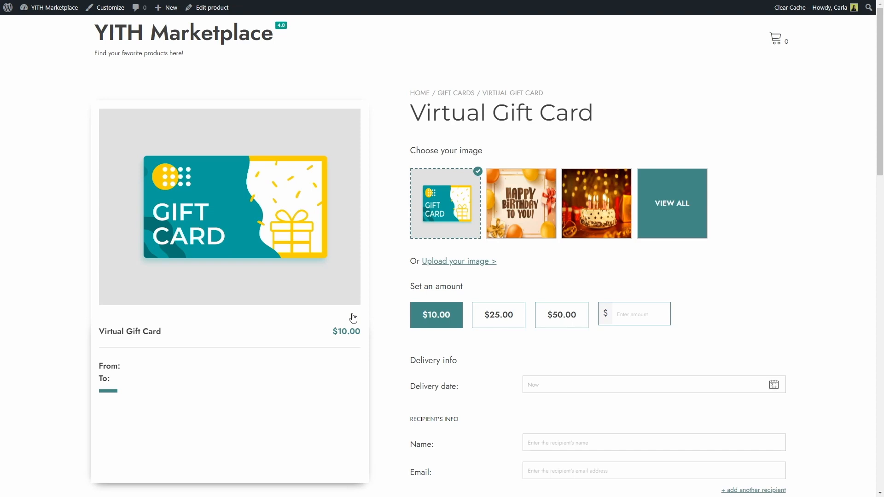
pyautogui.click(459, 261)
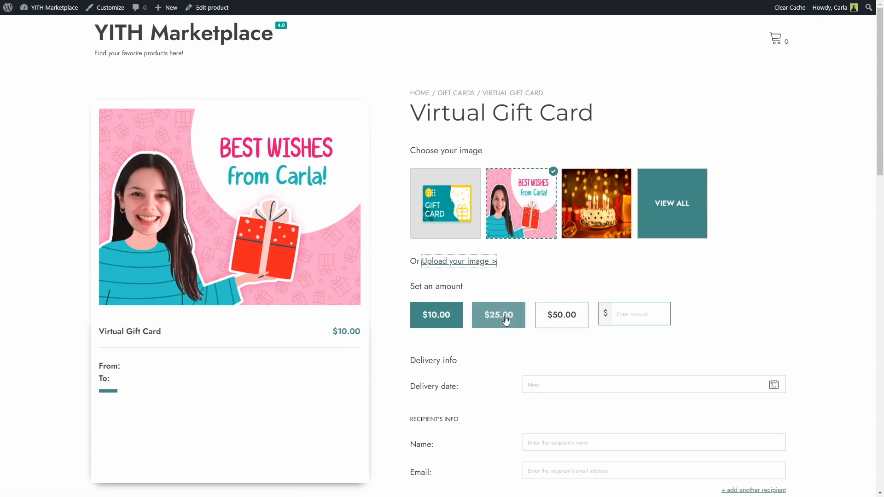
pyautogui.click(498, 315)
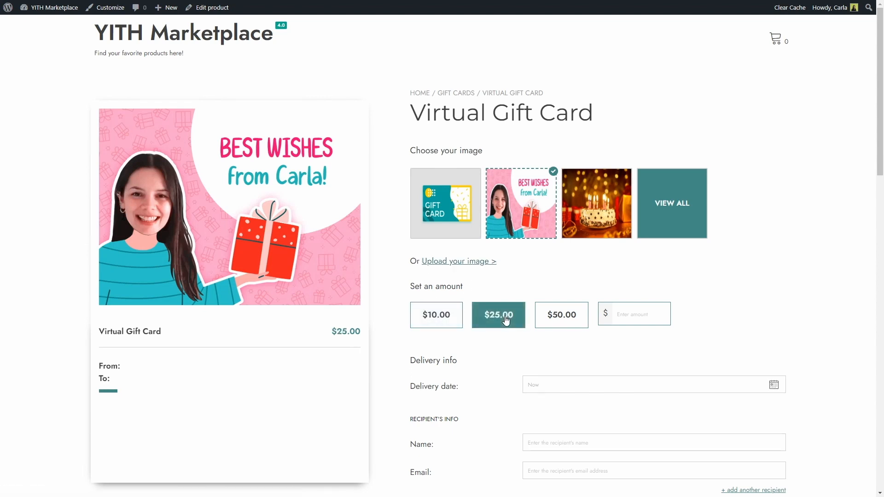
pyautogui.scroll(-3)
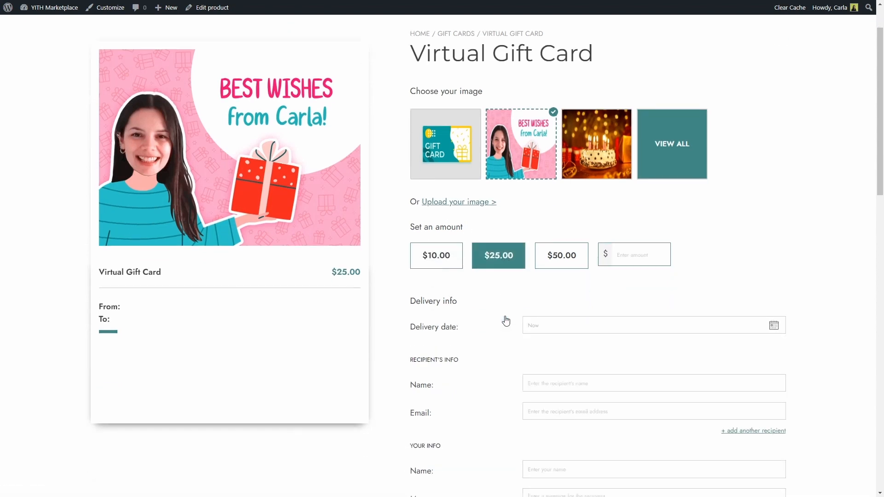
pyautogui.scroll(-3)
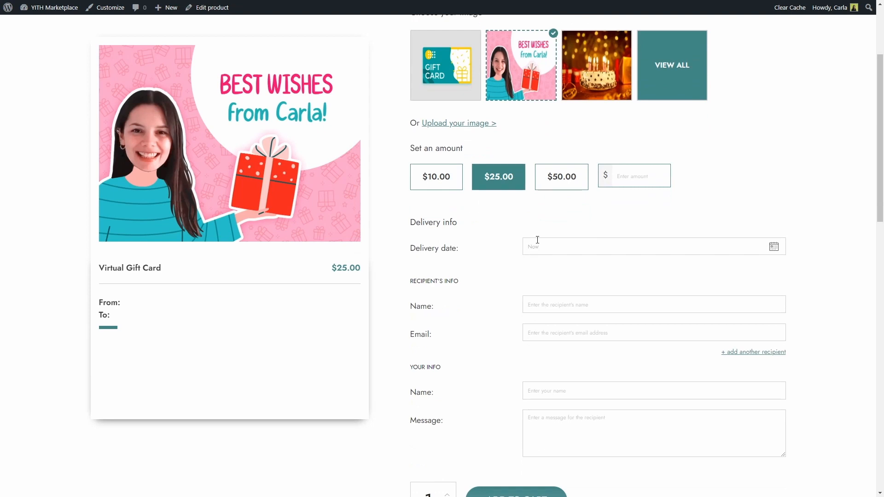
pyautogui.moveTo(519, 264)
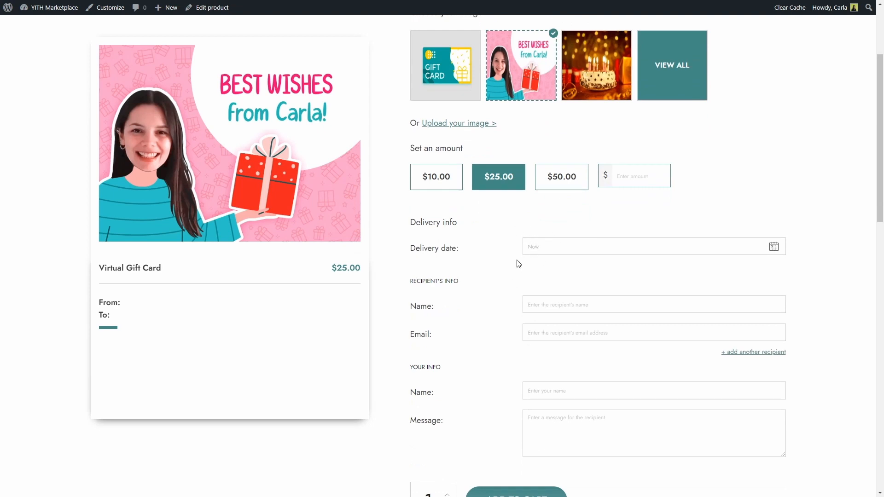
pyautogui.write('Jane')
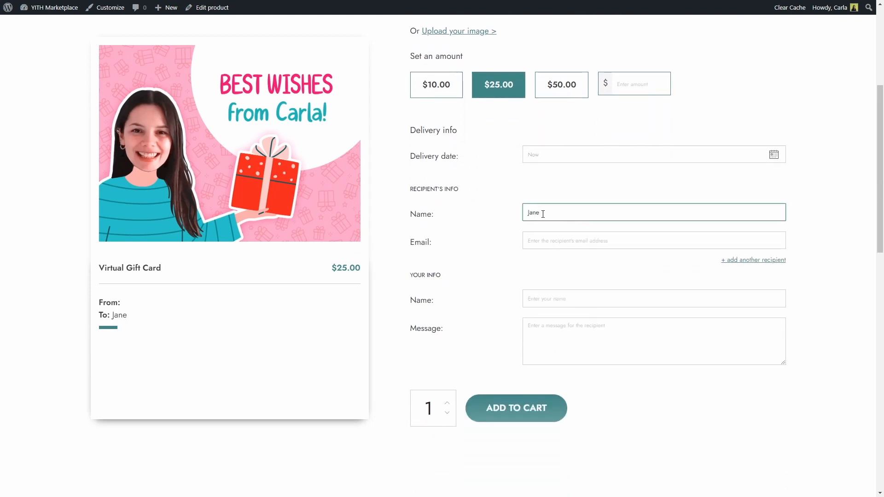
pyautogui.write('Carla')
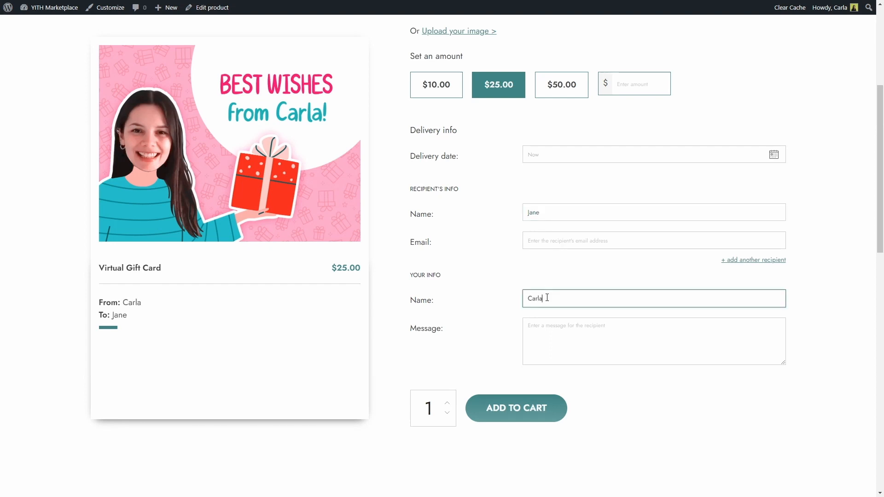
pyautogui.write('Have an amazing birthday! xo')
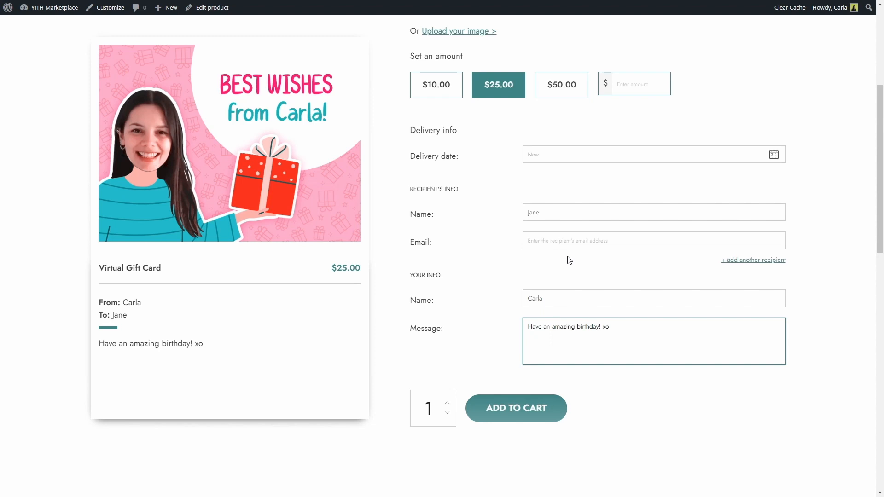
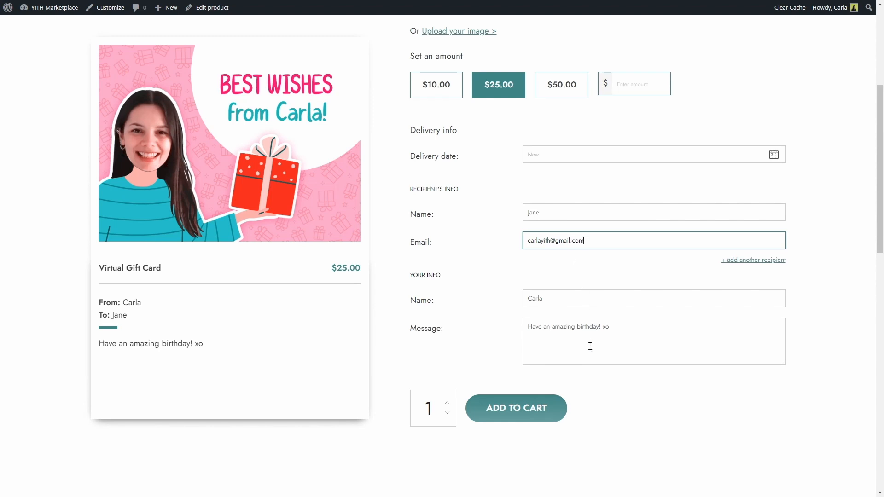
pyautogui.moveTo(516, 408)
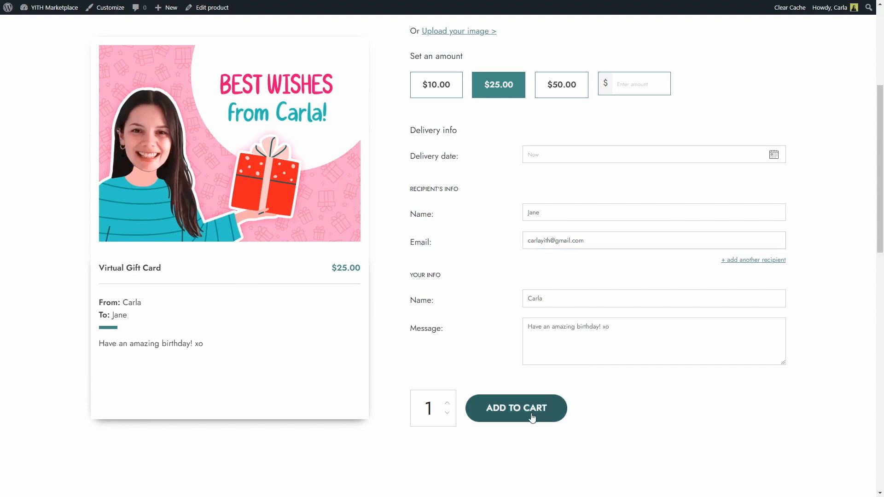
pyautogui.click(514, 408)
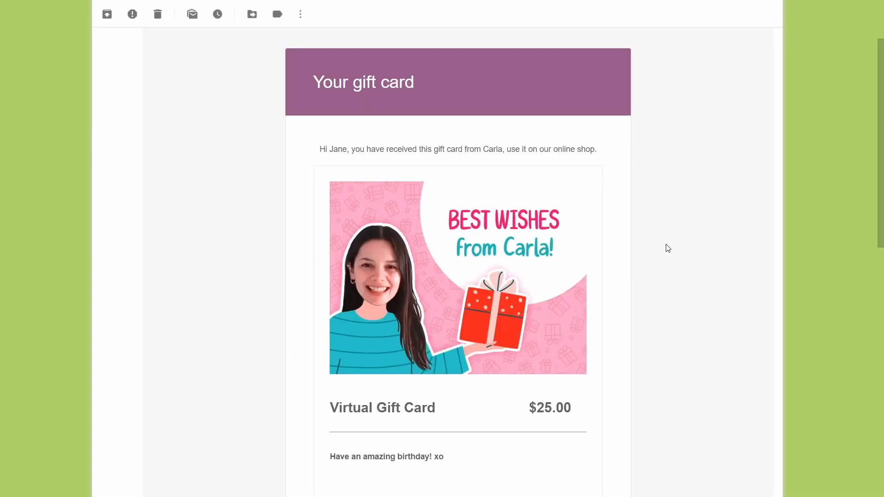
pyautogui.moveTo(570, 383)
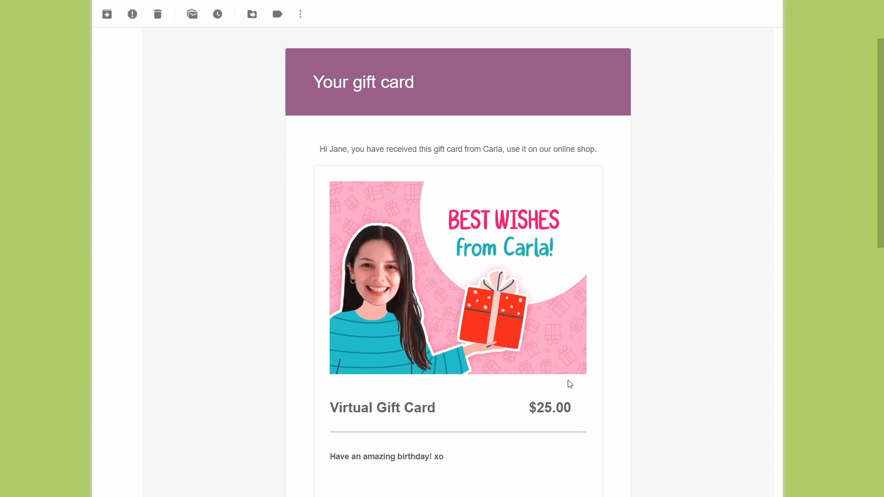
pyautogui.moveTo(572, 90)
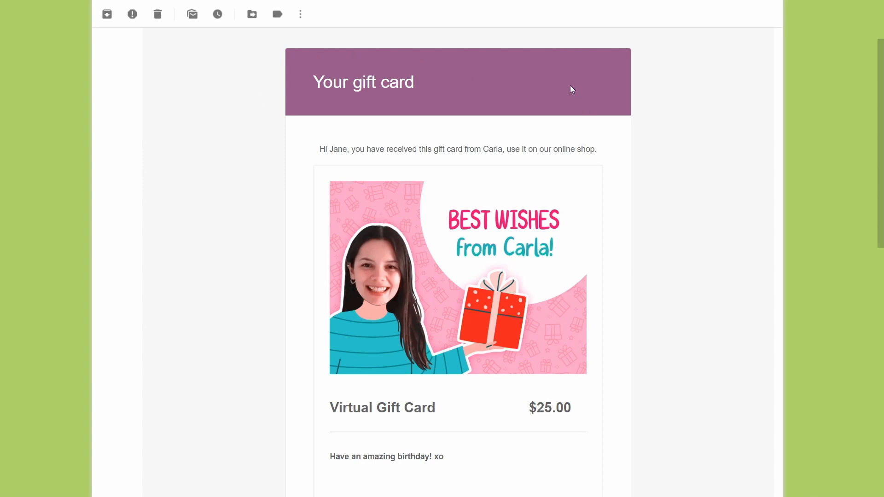
pyautogui.doubleClick(363, 82)
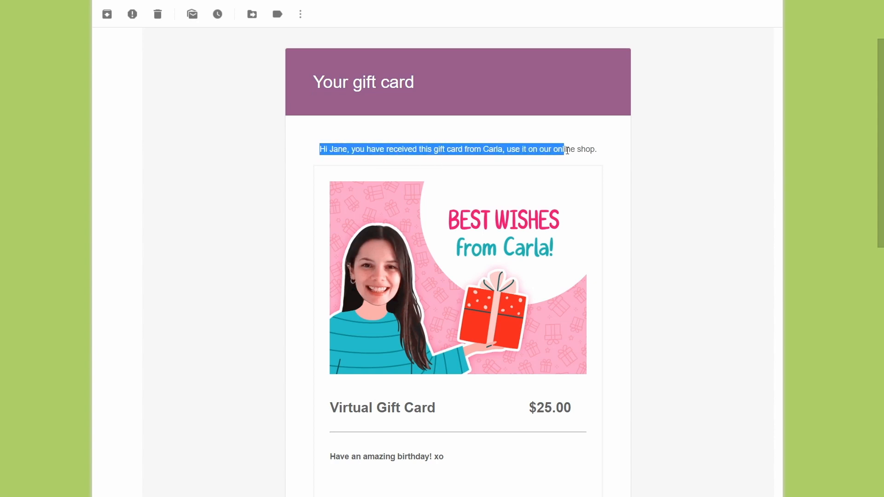
pyautogui.scroll(-3)
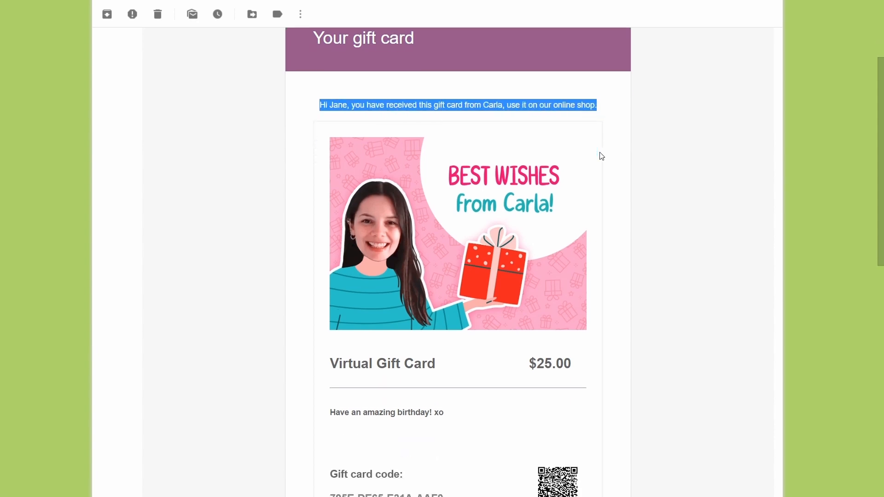
pyautogui.scroll(-3)
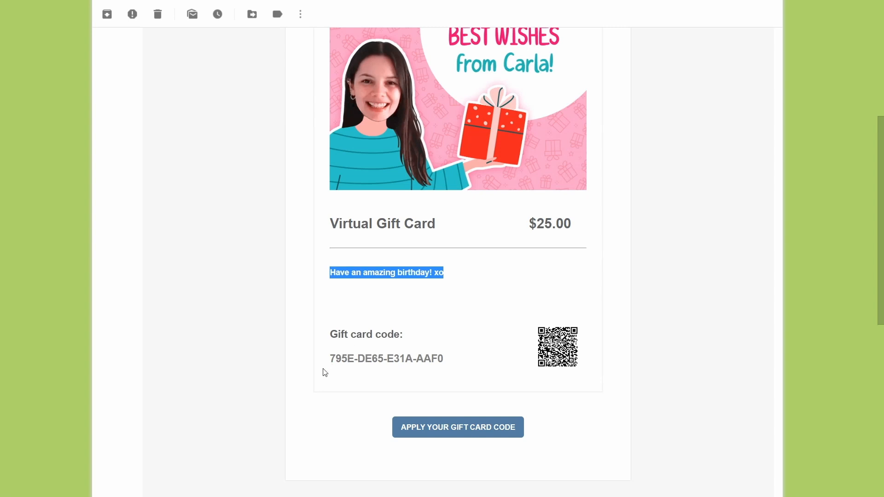
pyautogui.doubleClick(386, 358)
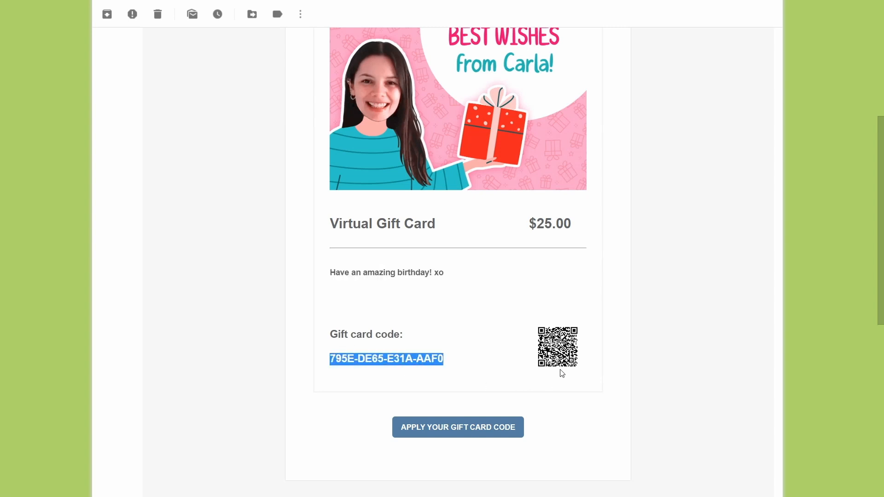
pyautogui.moveTo(458, 426)
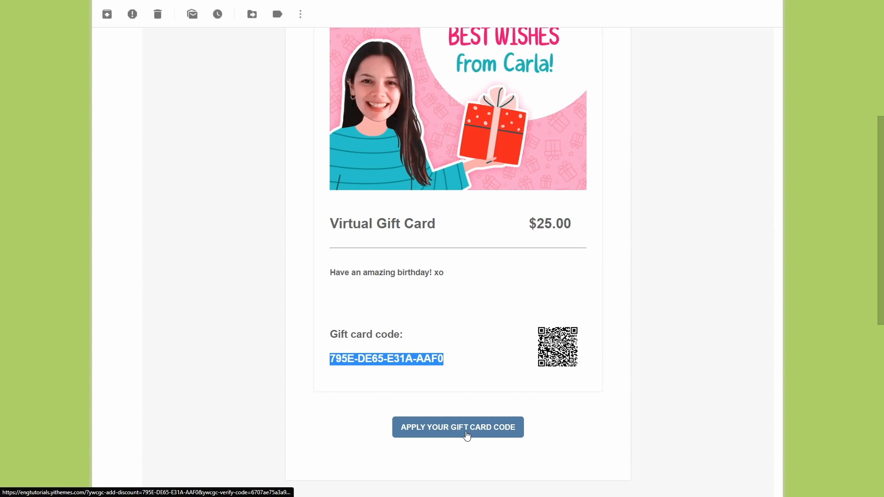
pyautogui.scroll(-3)
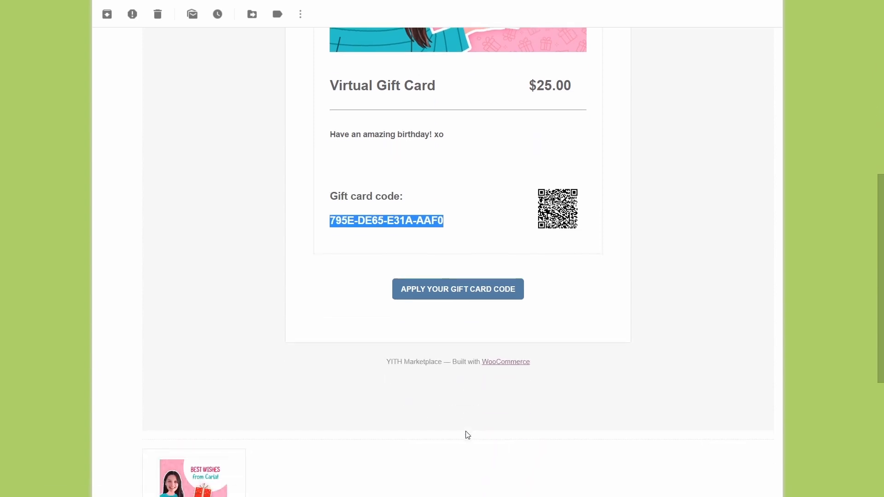
# Preview the attached yith-gift-card PDF showing the $25 card from Carla to Jane with its code
pyautogui.scroll(-3)
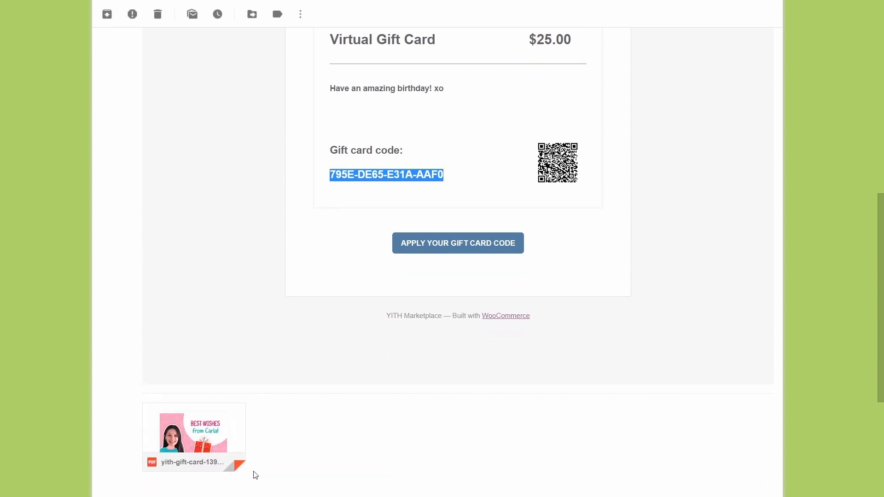
pyautogui.moveTo(194, 436)
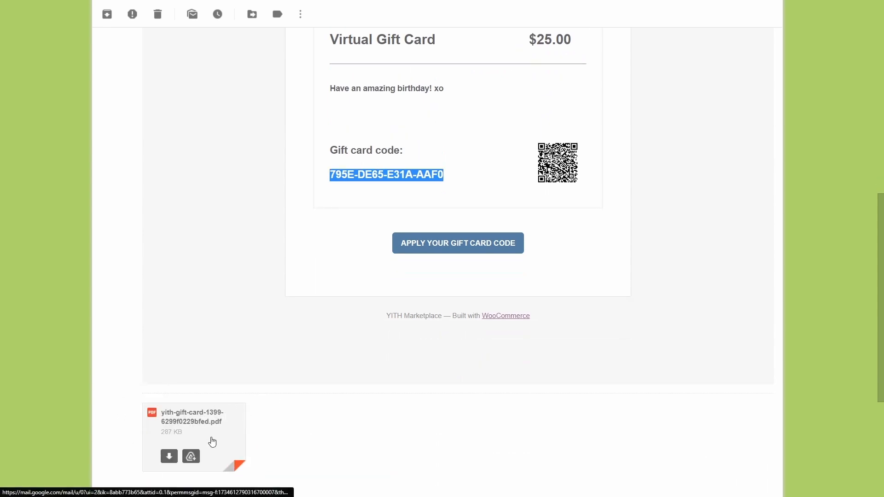
pyautogui.moveTo(175, 420)
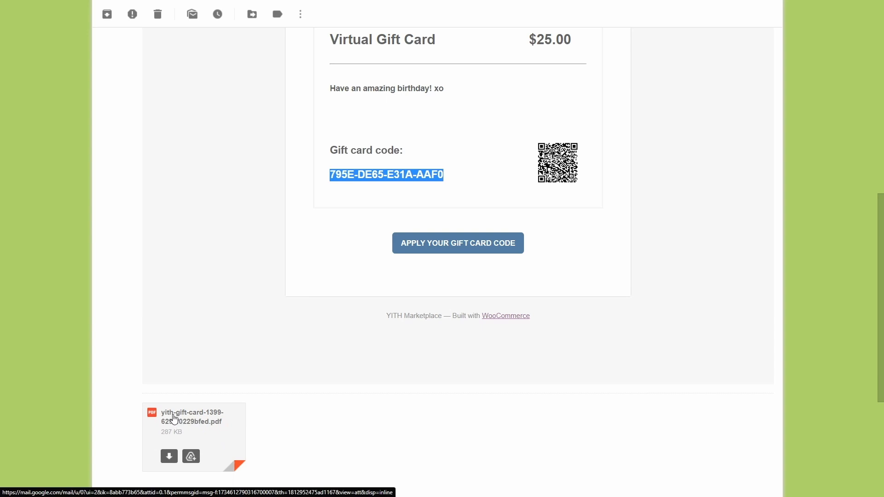
pyautogui.moveTo(191, 422)
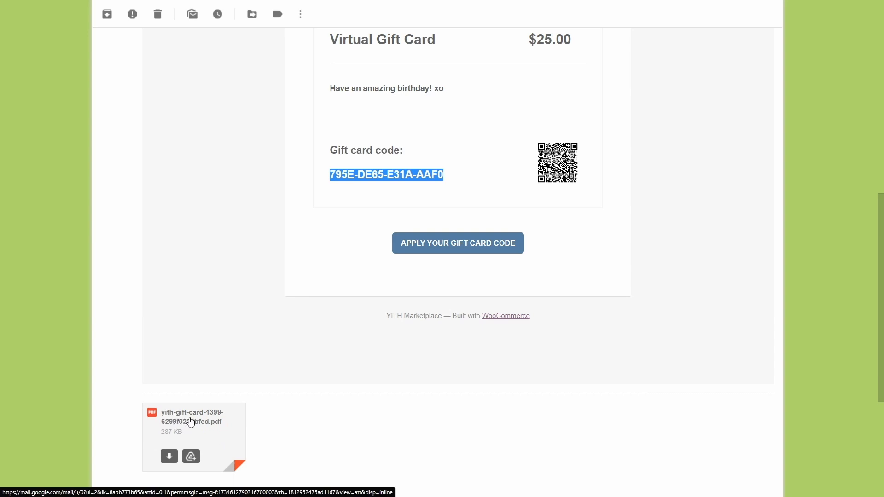
pyautogui.moveTo(197, 433)
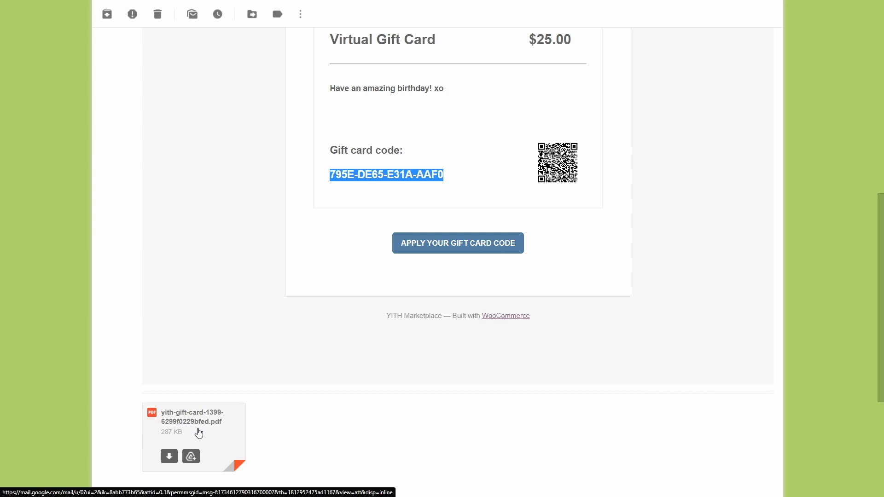
pyautogui.click(192, 423)
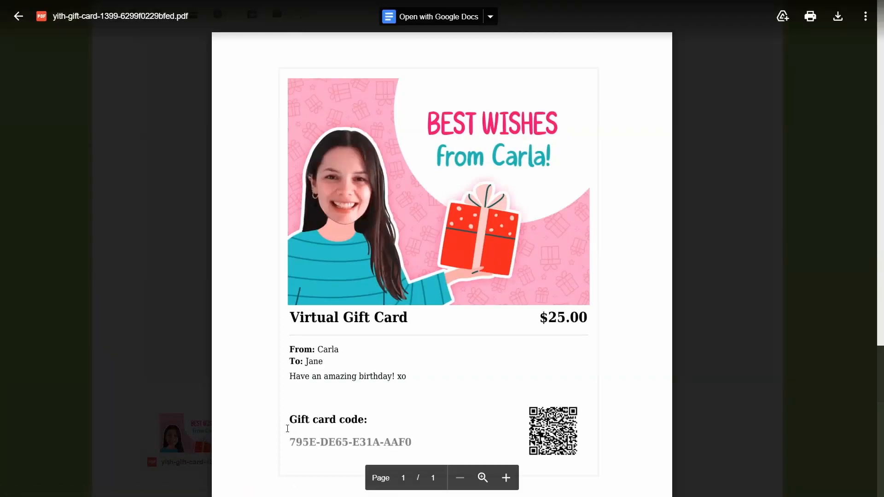
pyautogui.moveTo(201, 363)
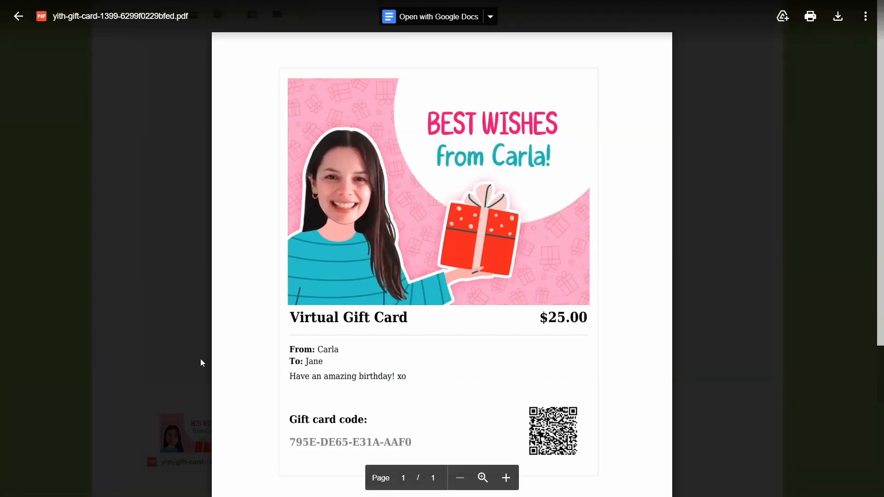